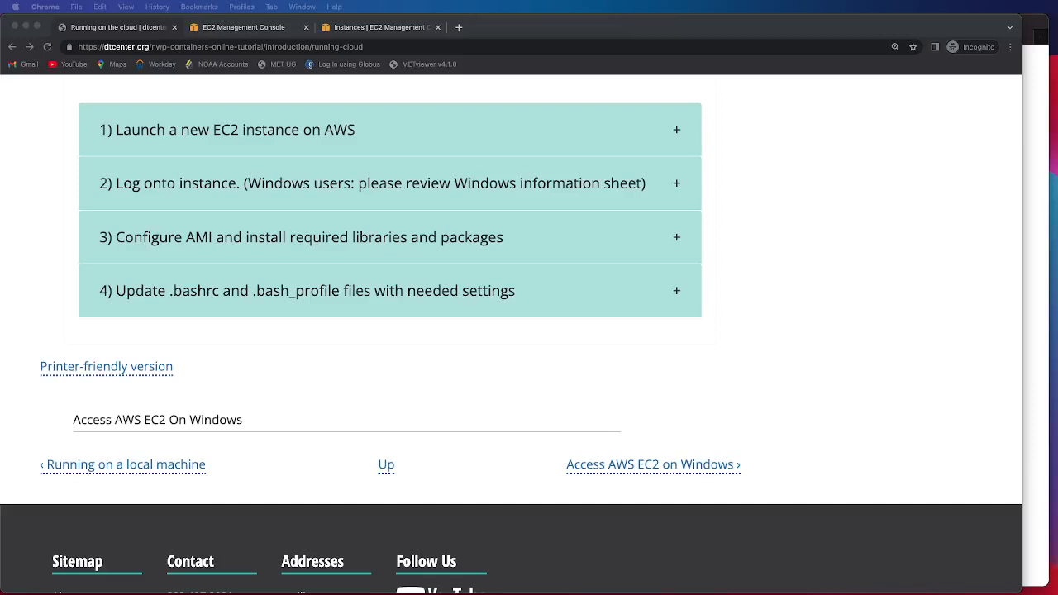
pyautogui.moveTo(11, 32)
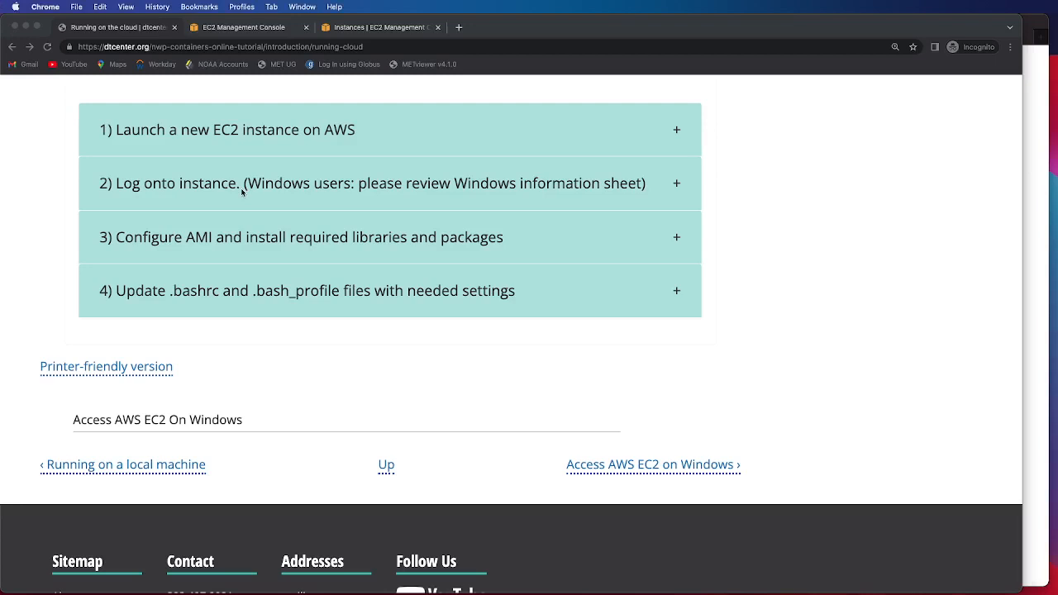
# Step: Expand the 'Log onto instance' step and select the pem file and public IP placeholders
pyautogui.click(372, 182)
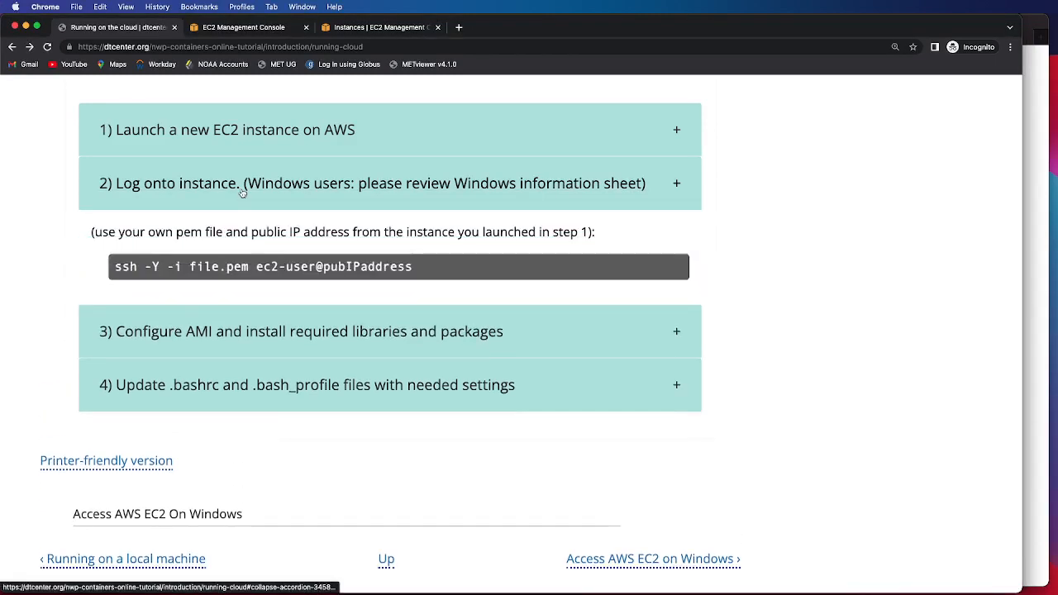
pyautogui.moveTo(239, 200)
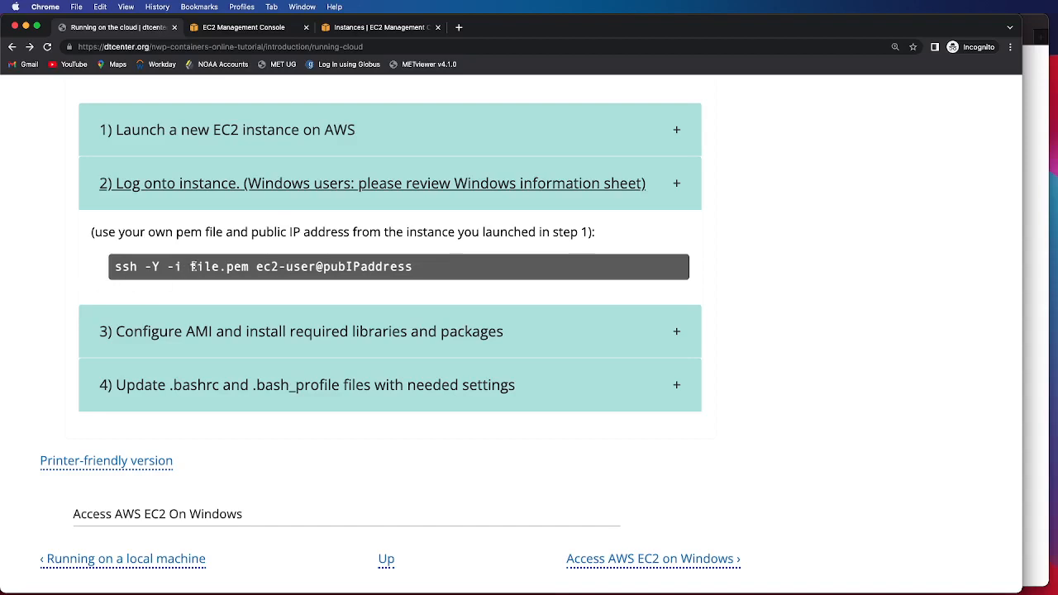
pyautogui.doubleClick(219, 266)
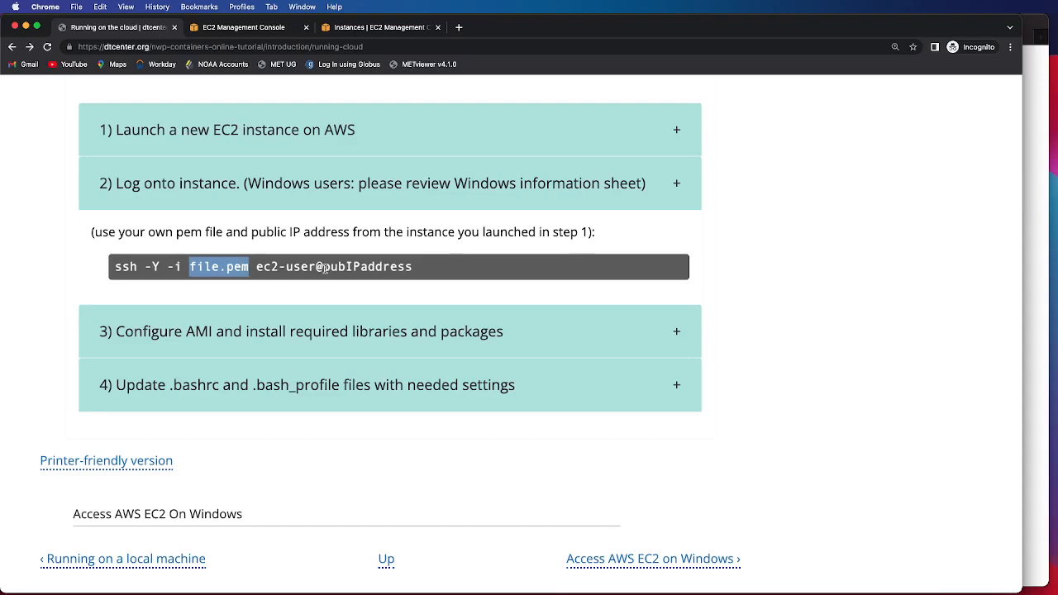
pyautogui.doubleClick(368, 266)
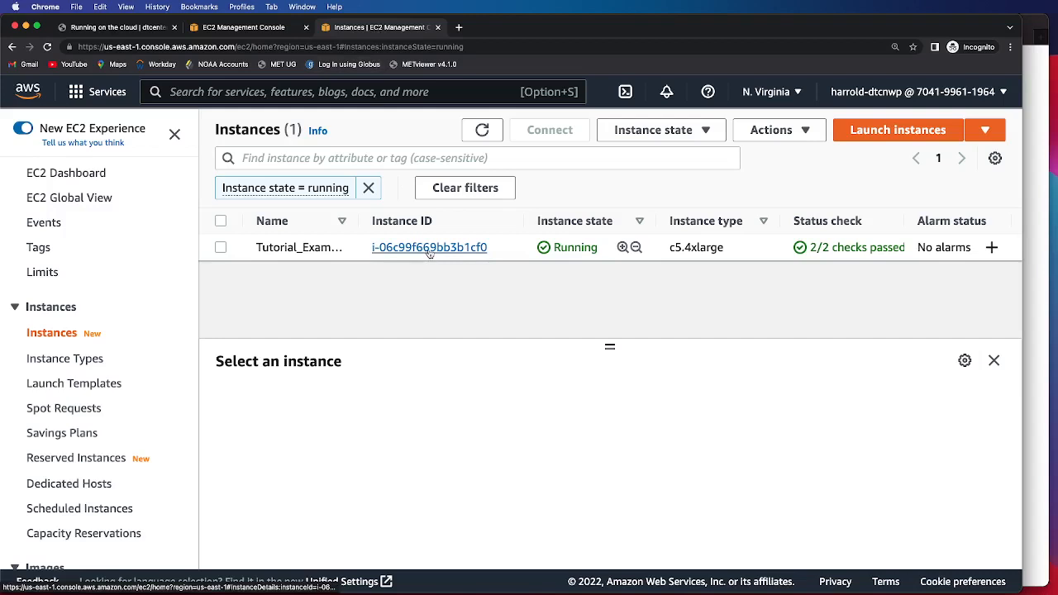
# Step: Open the Tutorial_Example instance details and select its public IPv4 address 18.215.165.83
pyautogui.click(428, 247)
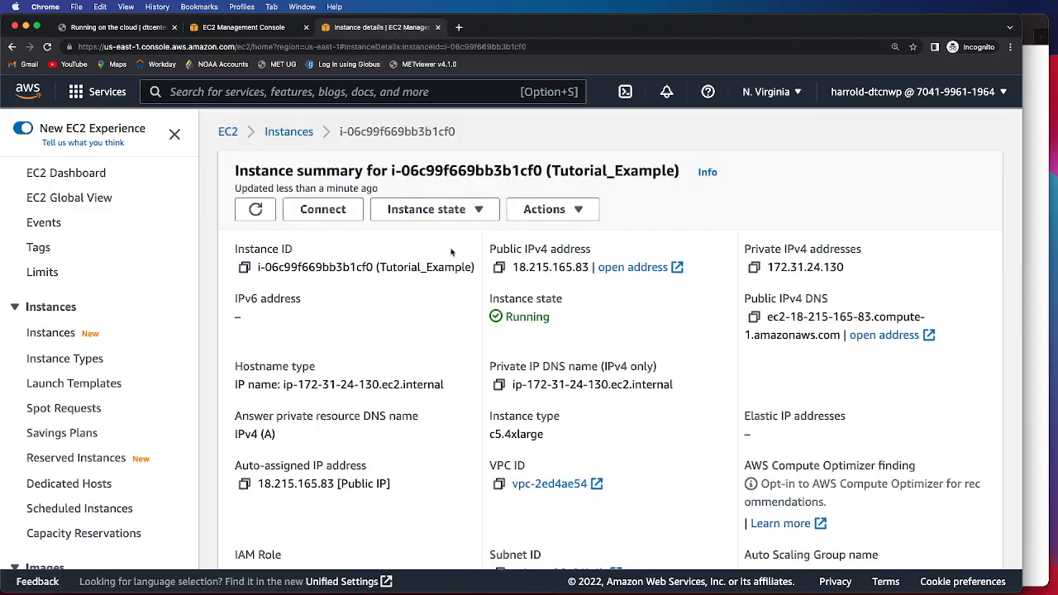
pyautogui.moveTo(488, 274)
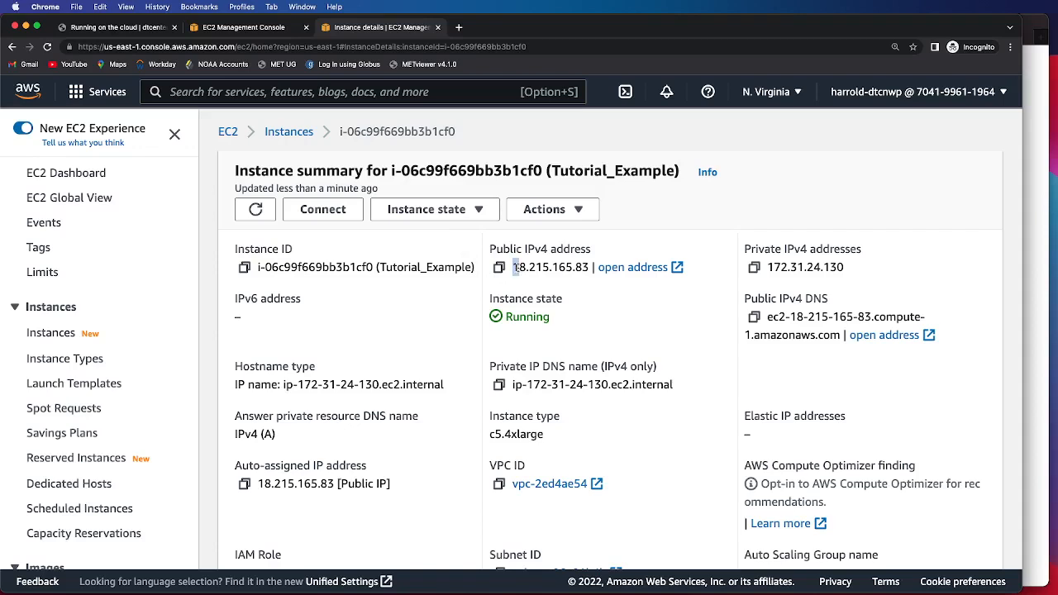
pyautogui.doubleClick(551, 267)
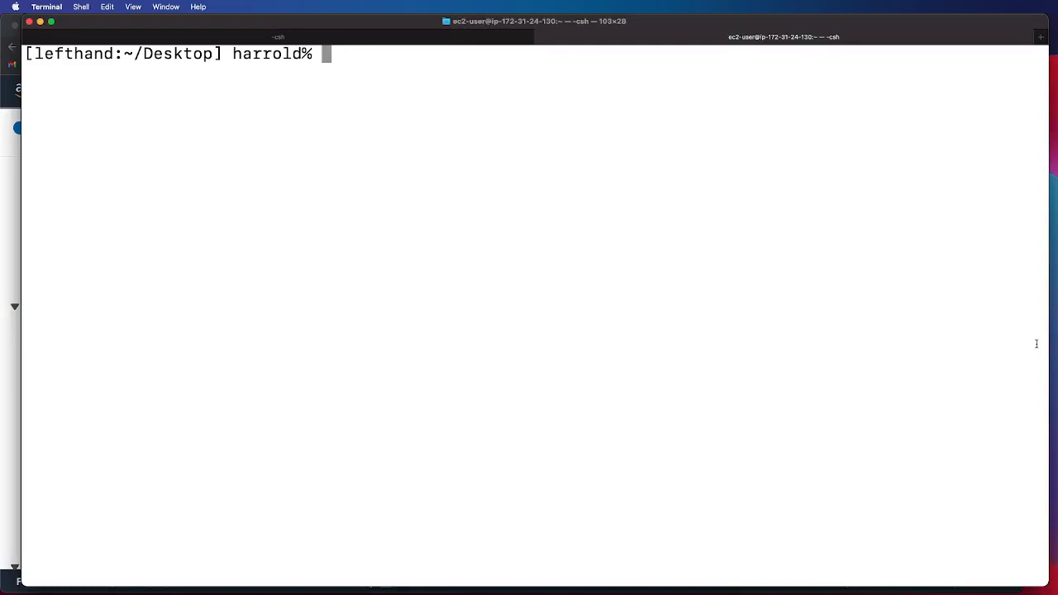
pyautogui.write('ssh -')
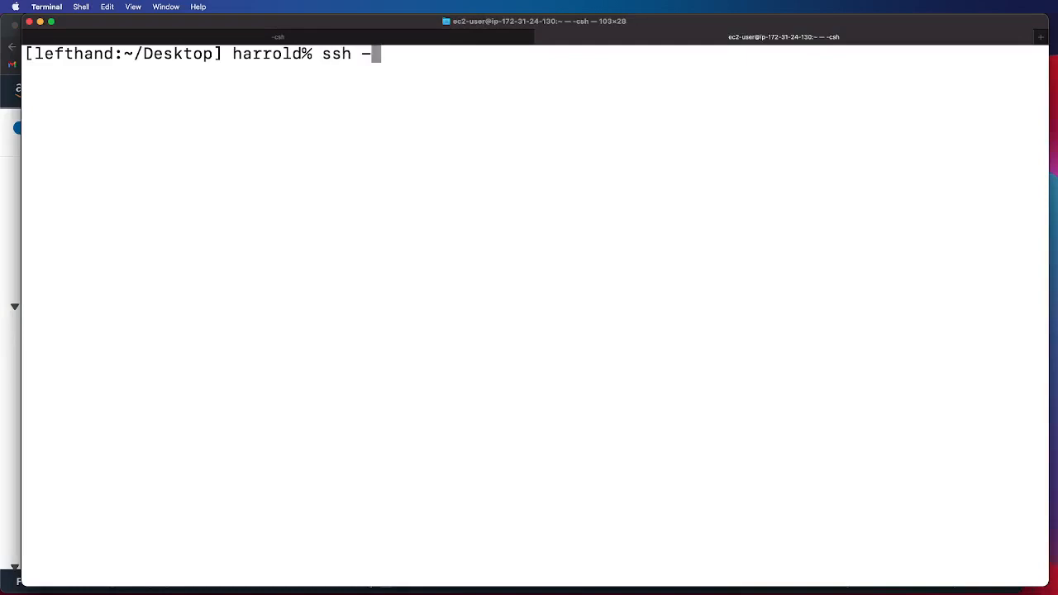
pyautogui.write('Y -i ha')
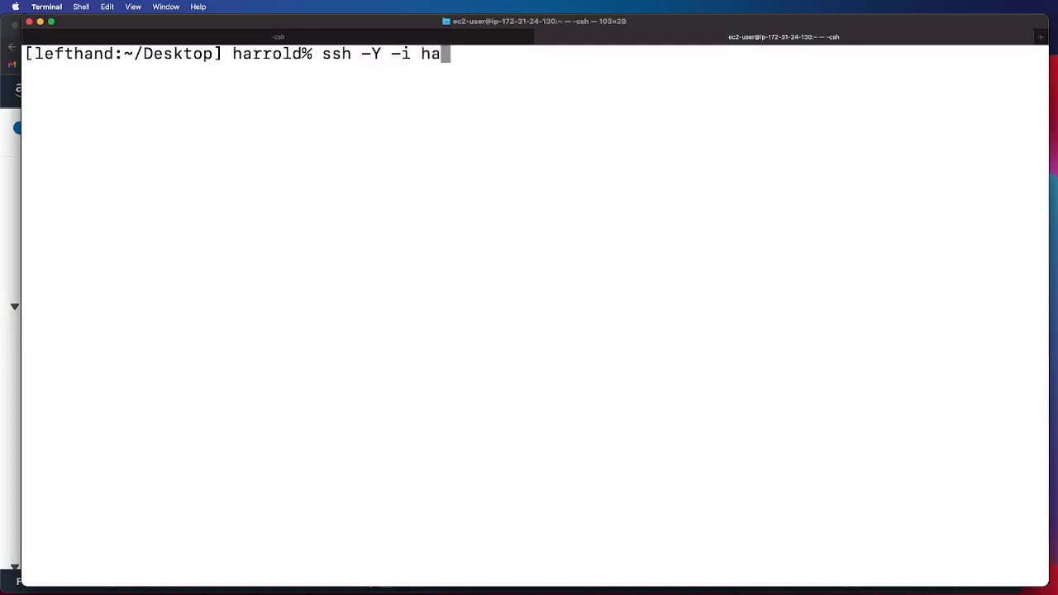
pyautogui.write('rrold')
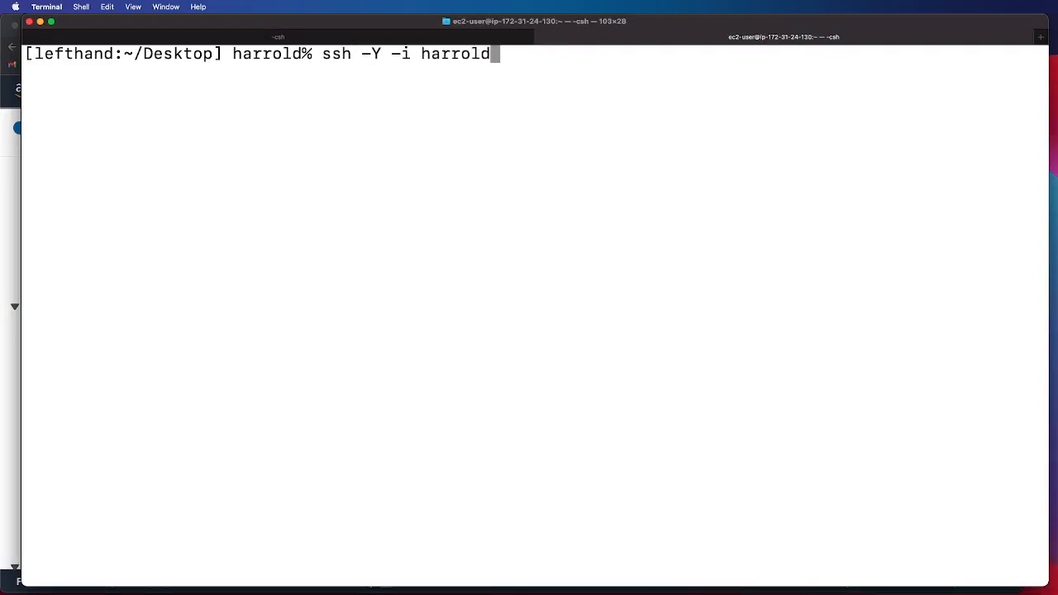
pyautogui.write('-aws.pem e')
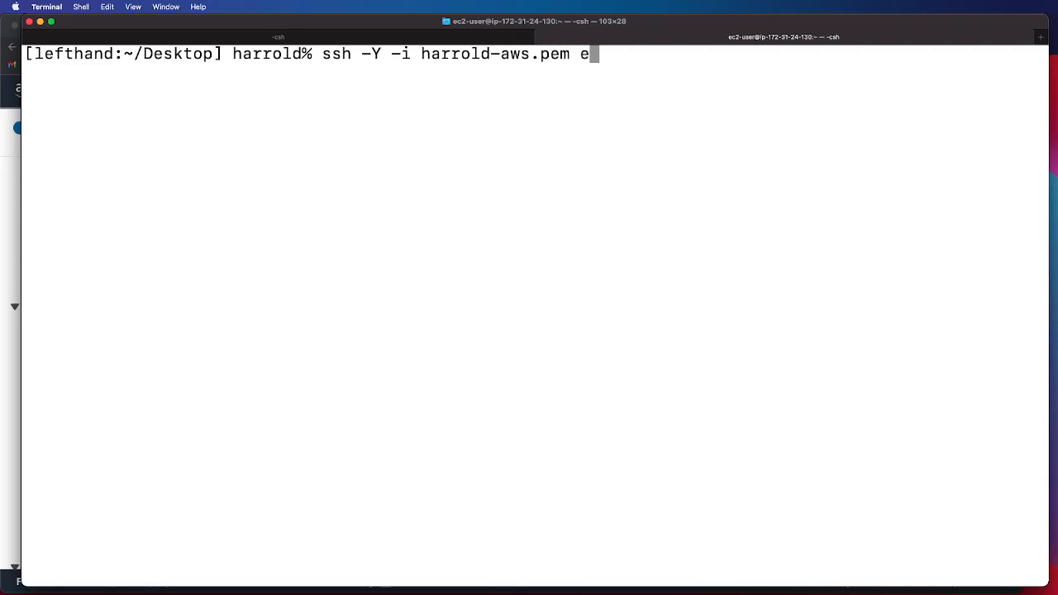
pyautogui.write('c2-user')
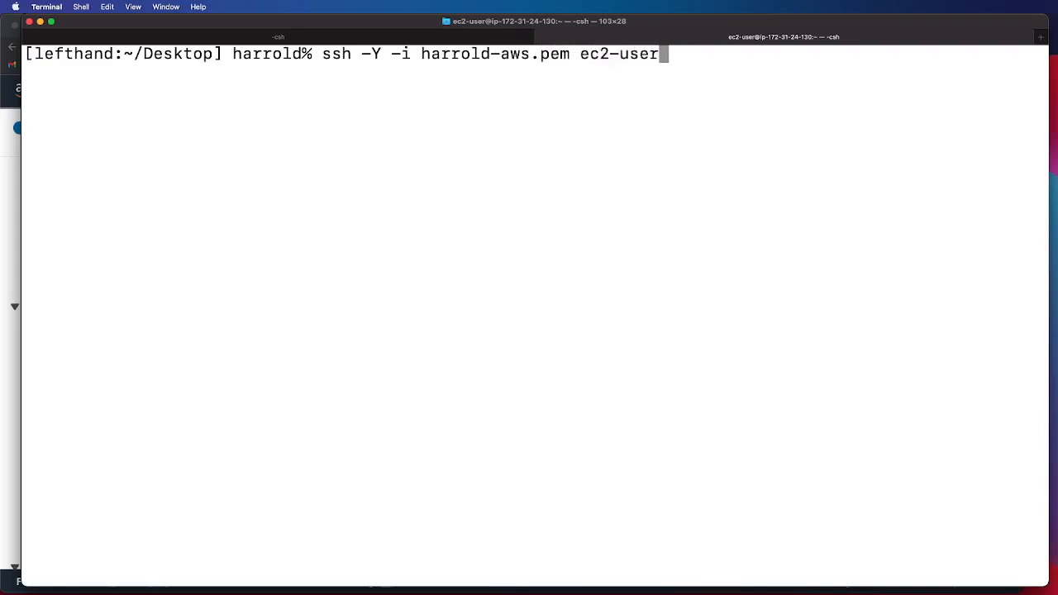
pyautogui.write('@18.215.165.83')
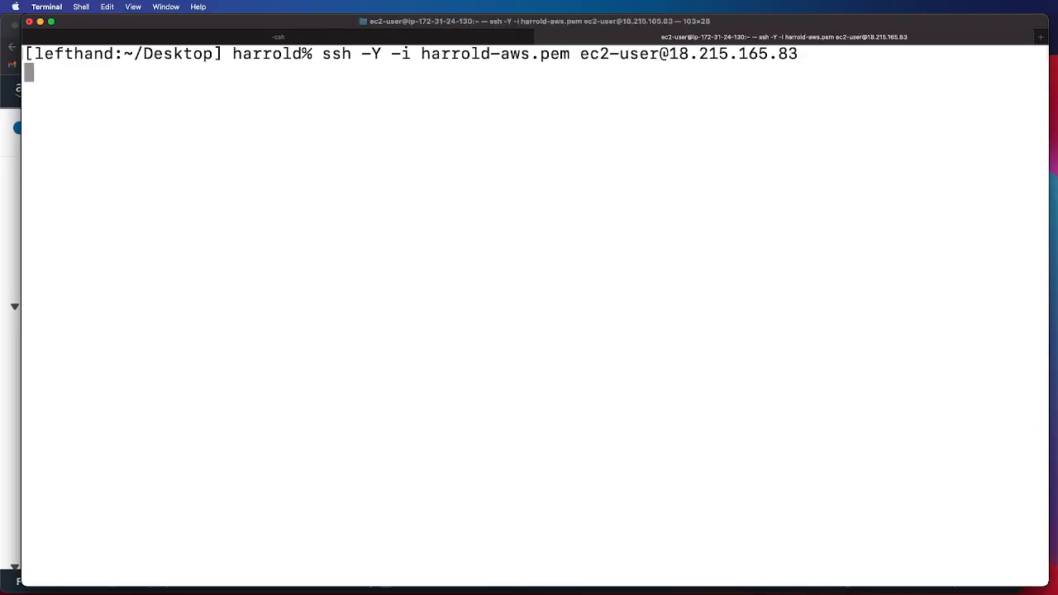
pyautogui.press('Return')
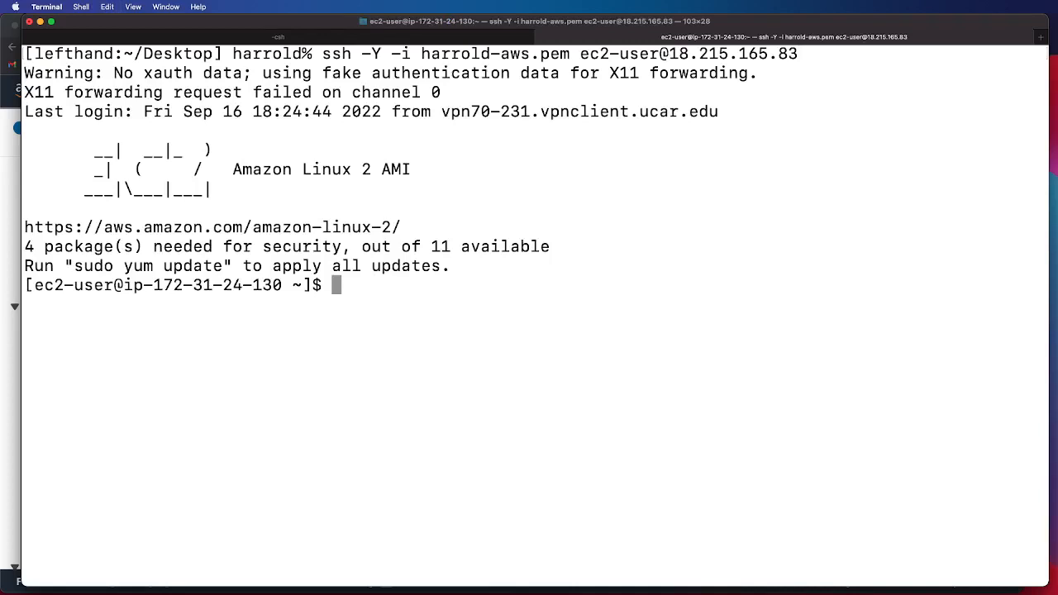